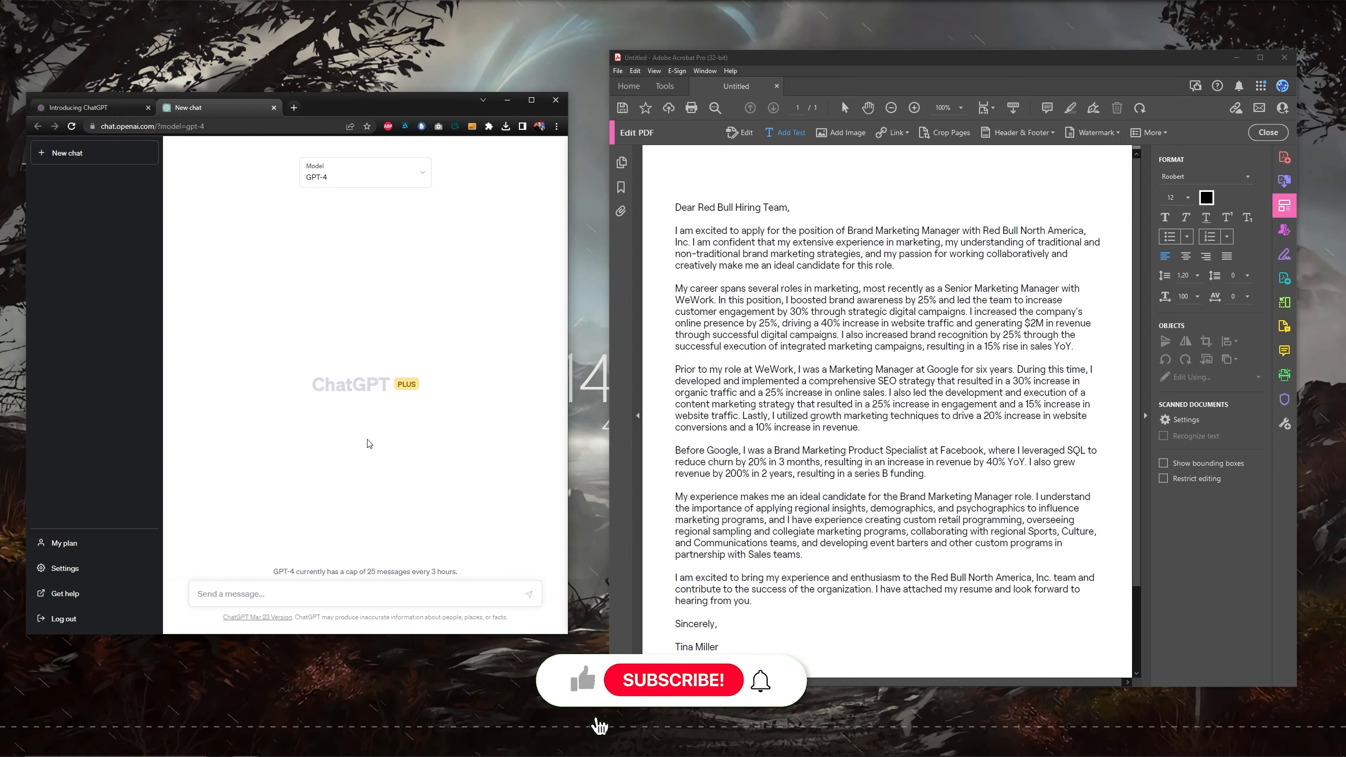
# Step: Start a fresh GPT-4 chat beside the Lenovo Brand Marketing Manager job description in Teal
pyautogui.click(673, 680)
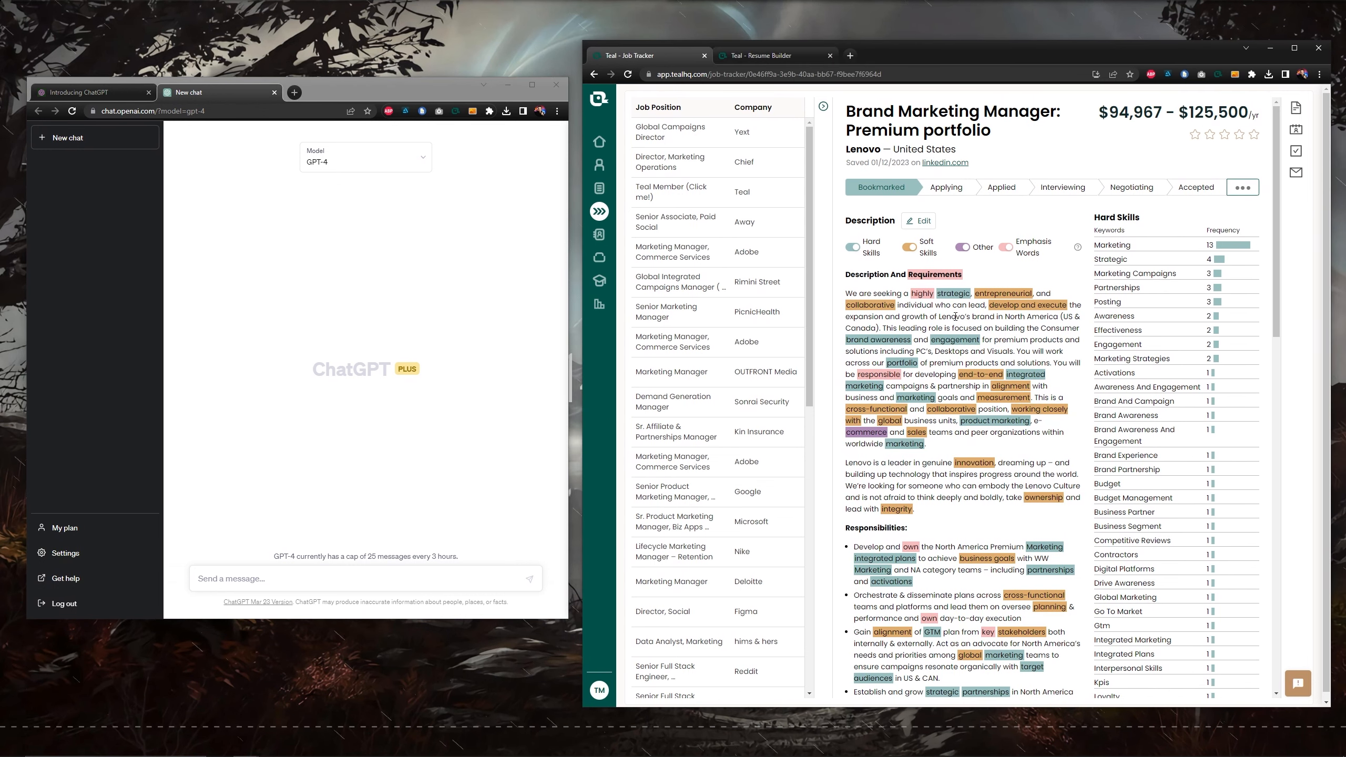
pyautogui.click(764, 55)
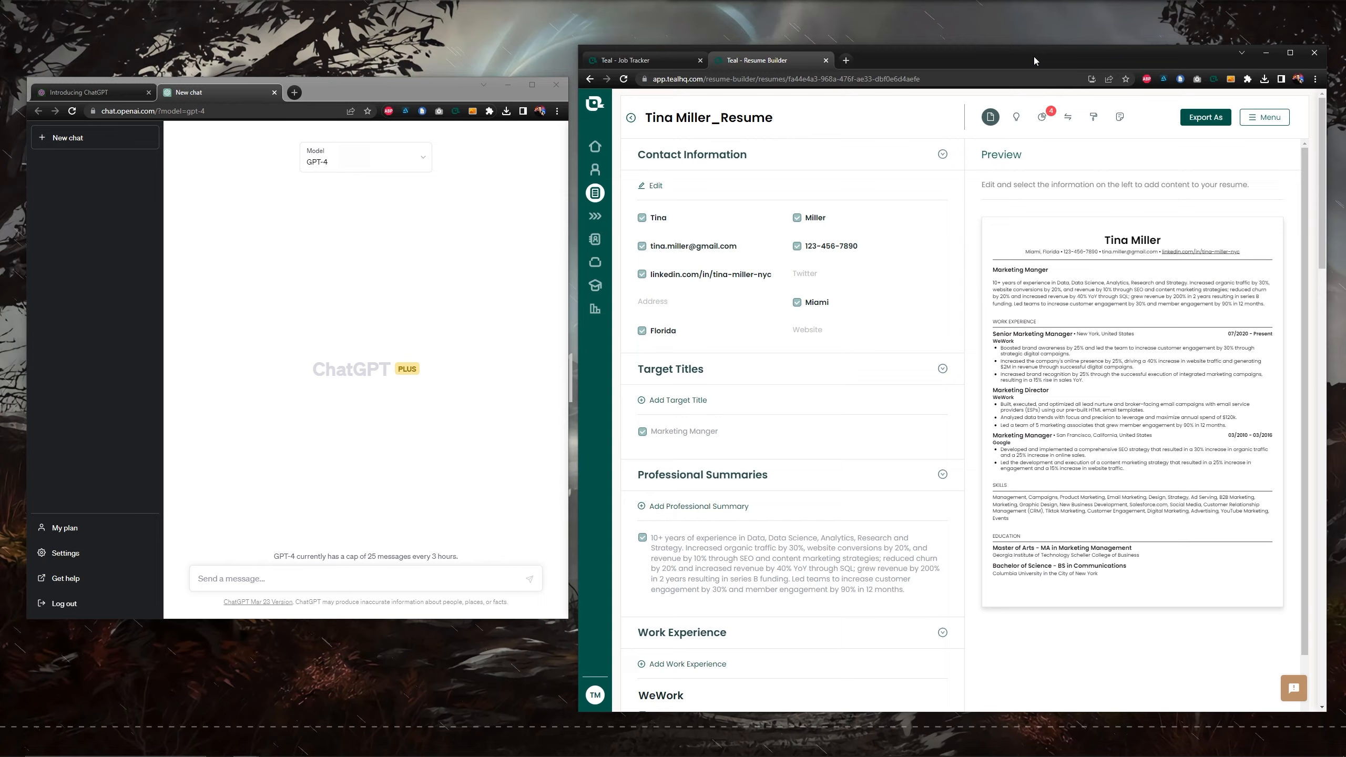
pyautogui.write('Write a cover letter, with metrics, for the following job description, use my resume for')
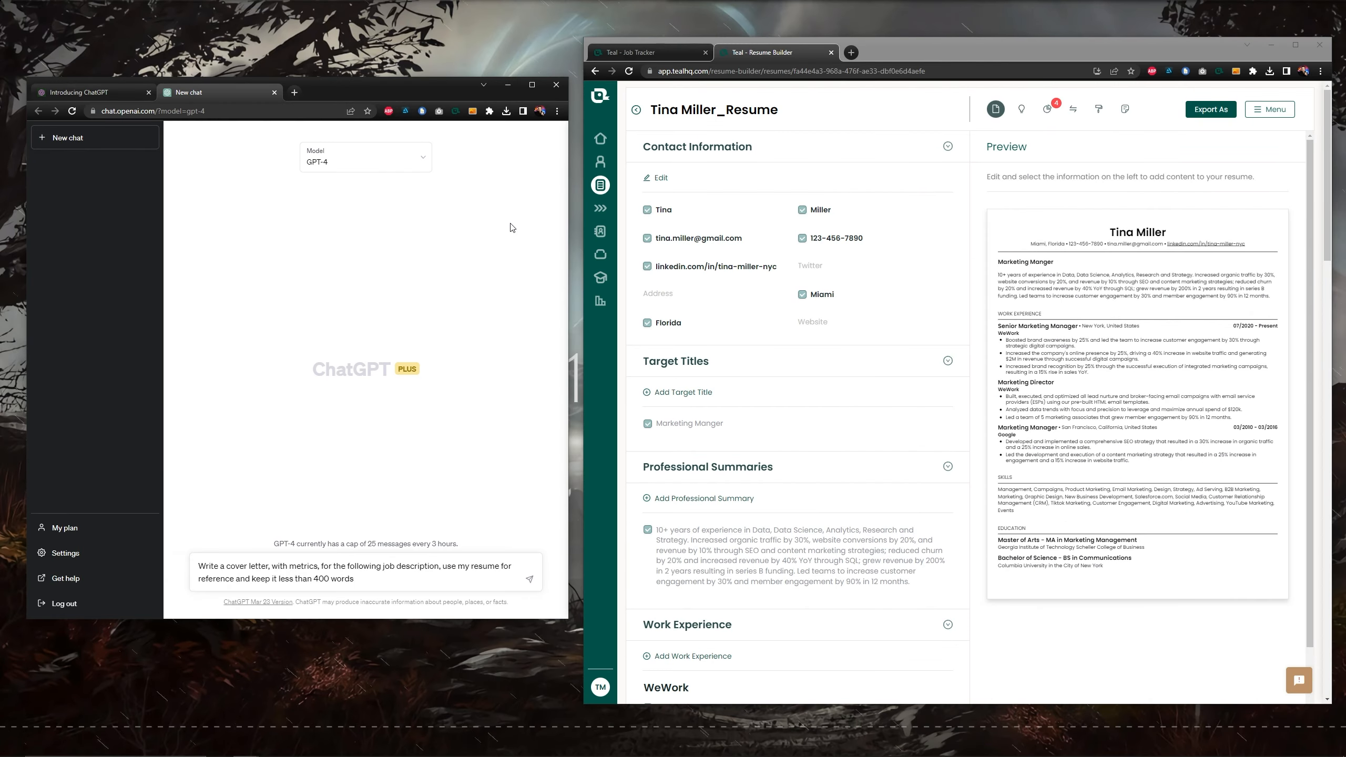
pyautogui.click(649, 52)
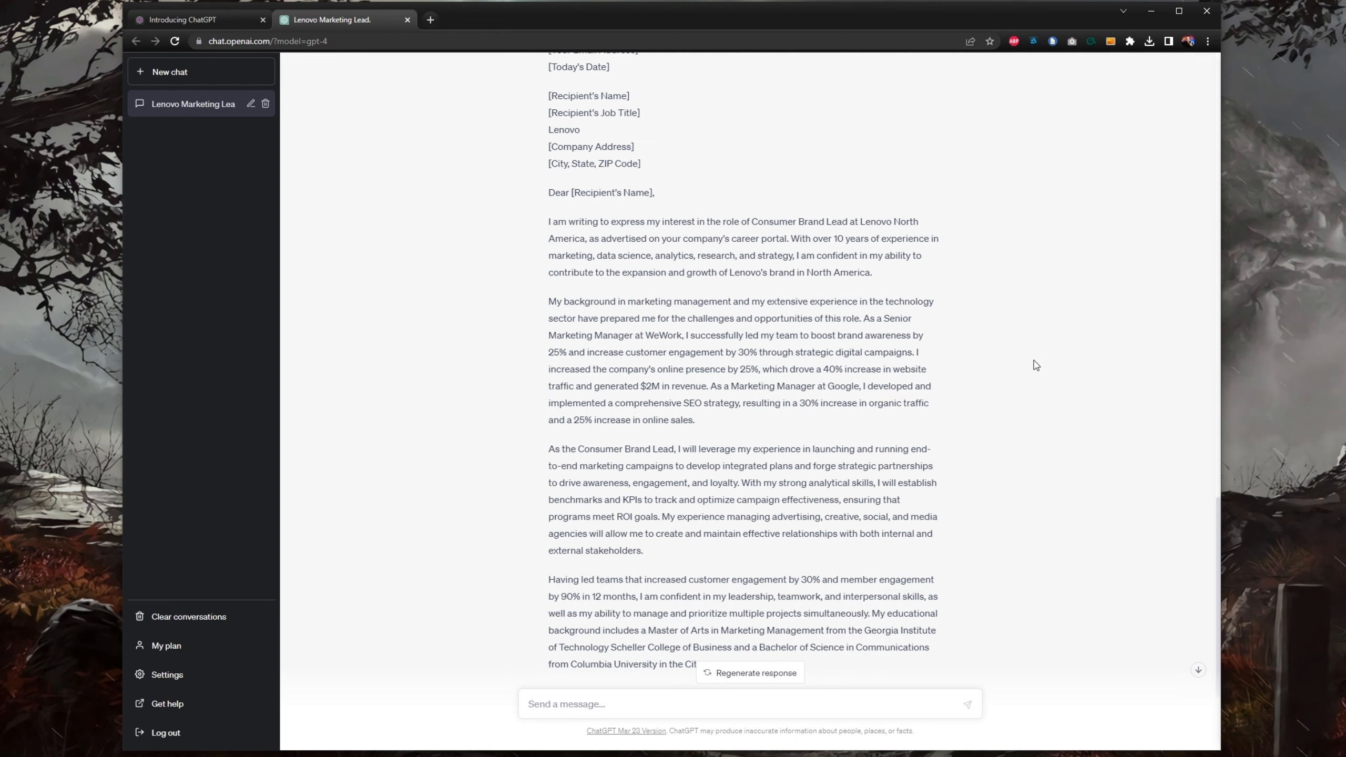
pyautogui.moveTo(743, 351)
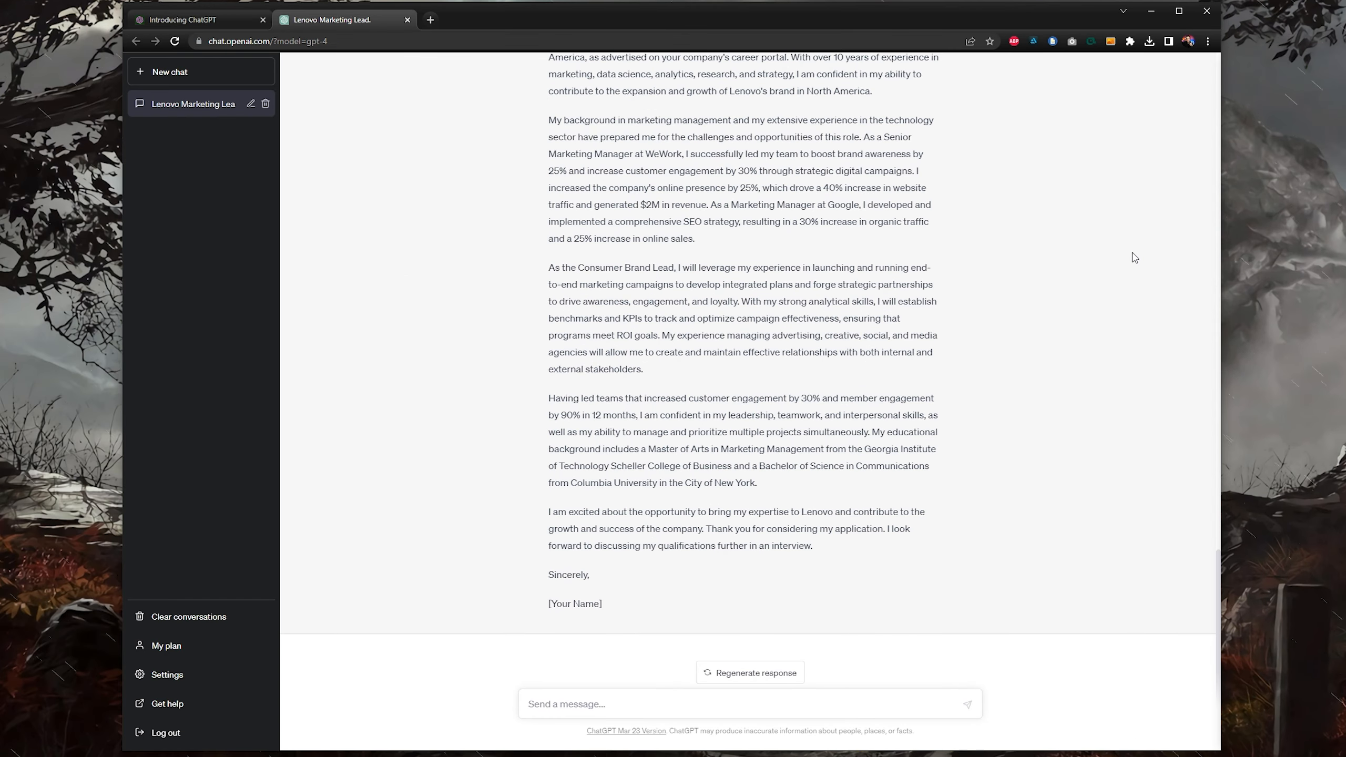
pyautogui.moveTo(1023, 402)
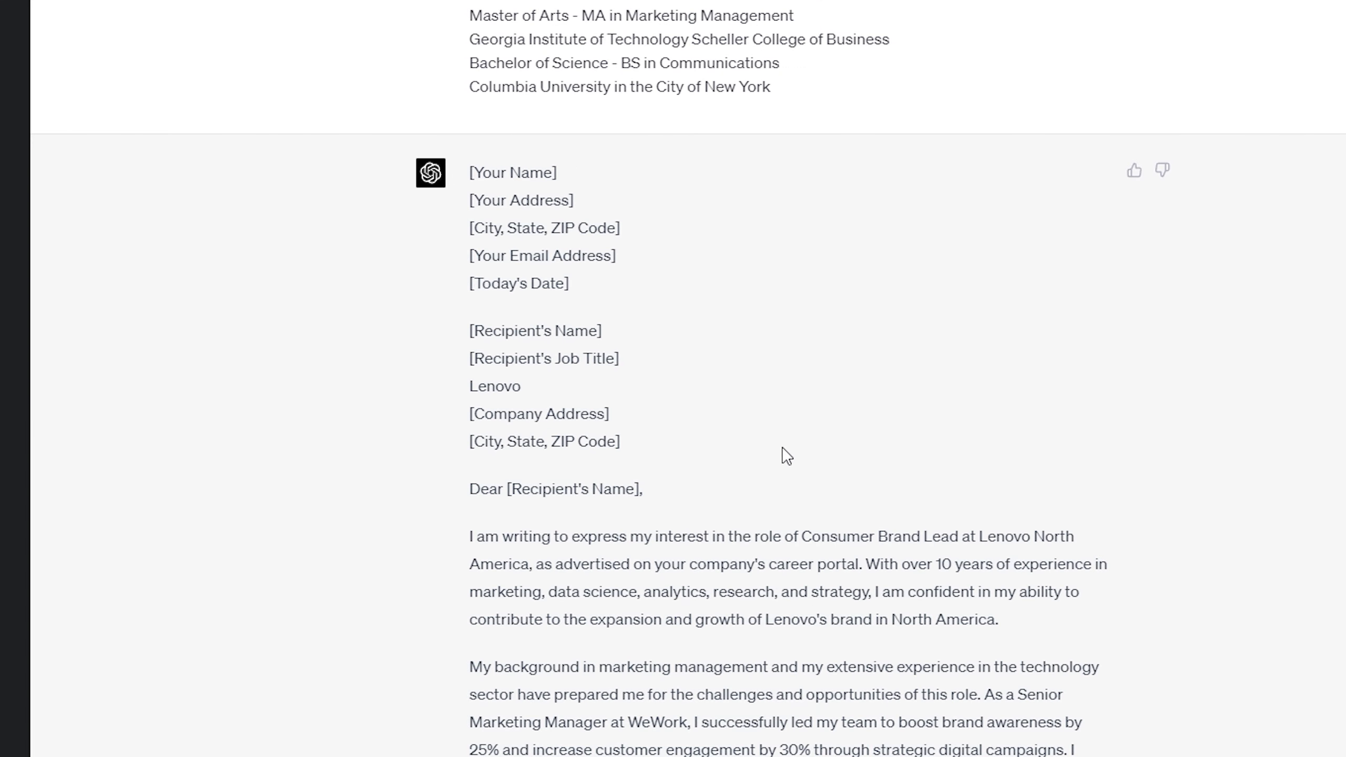
pyautogui.moveTo(739, 353)
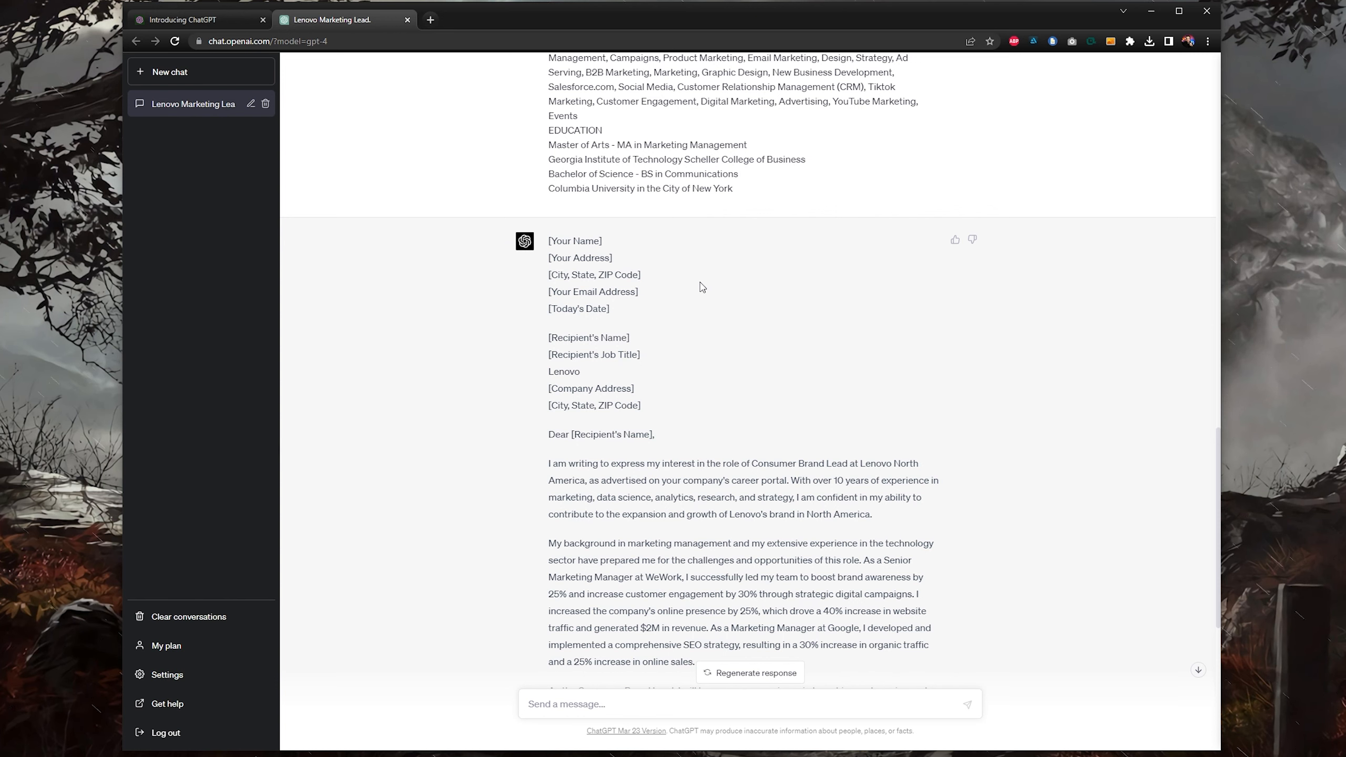
pyautogui.scroll(-3)
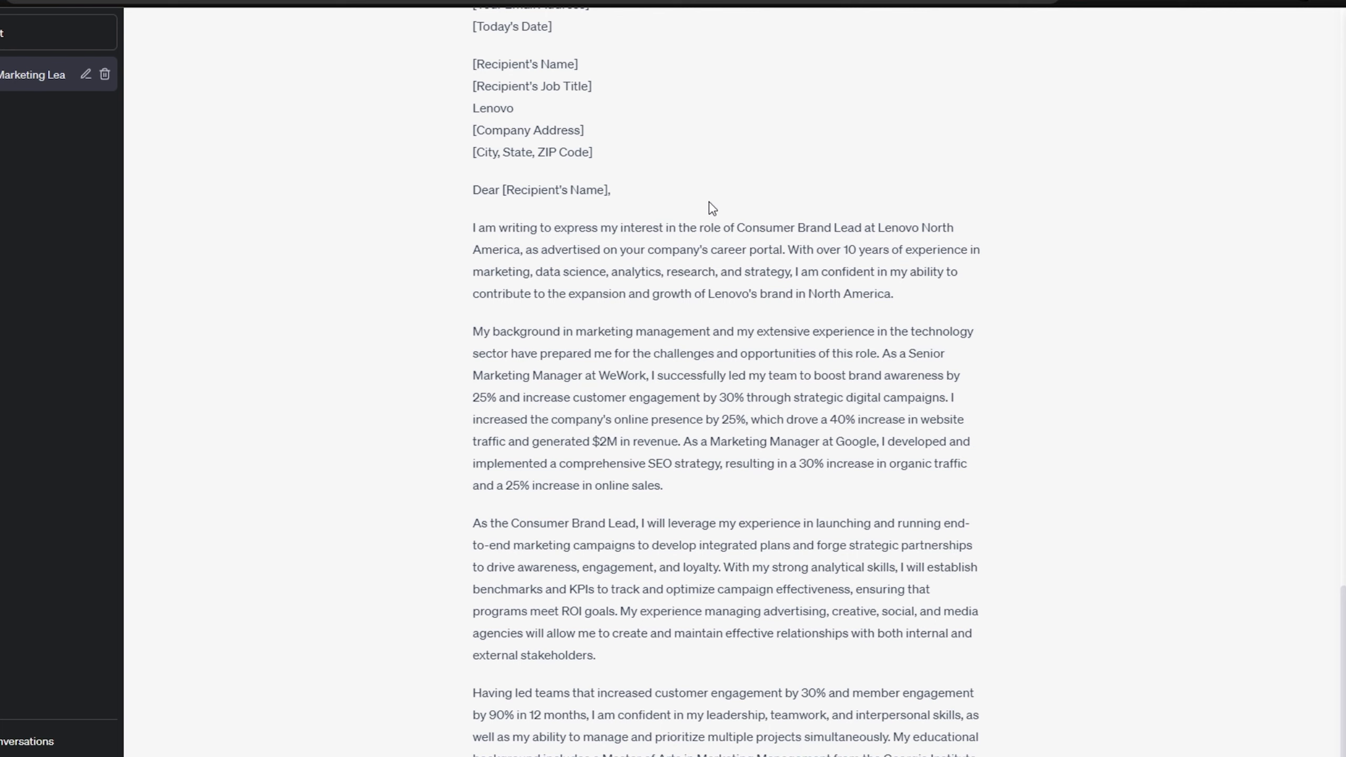
pyautogui.moveTo(839, 249); pyautogui.dragTo(967, 250)
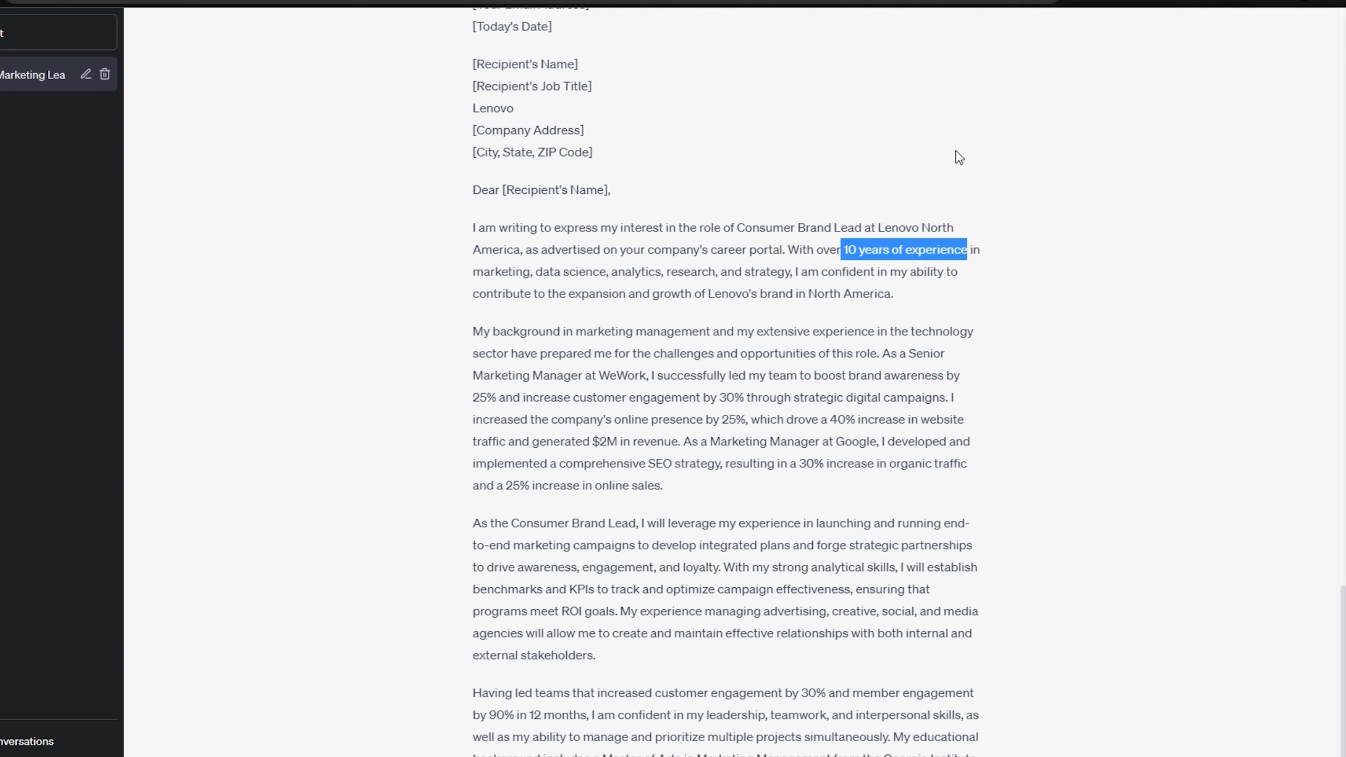
pyautogui.moveTo(951, 133)
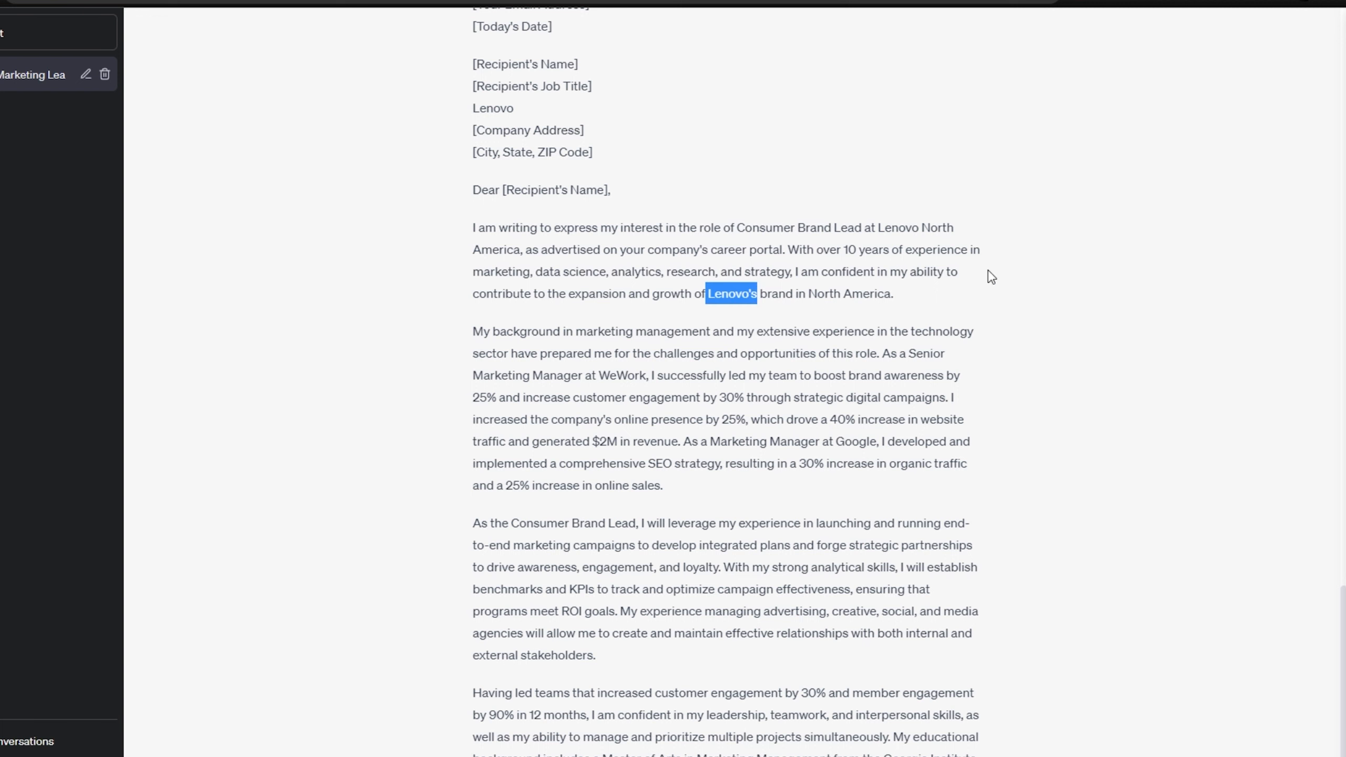
pyautogui.scroll(-3)
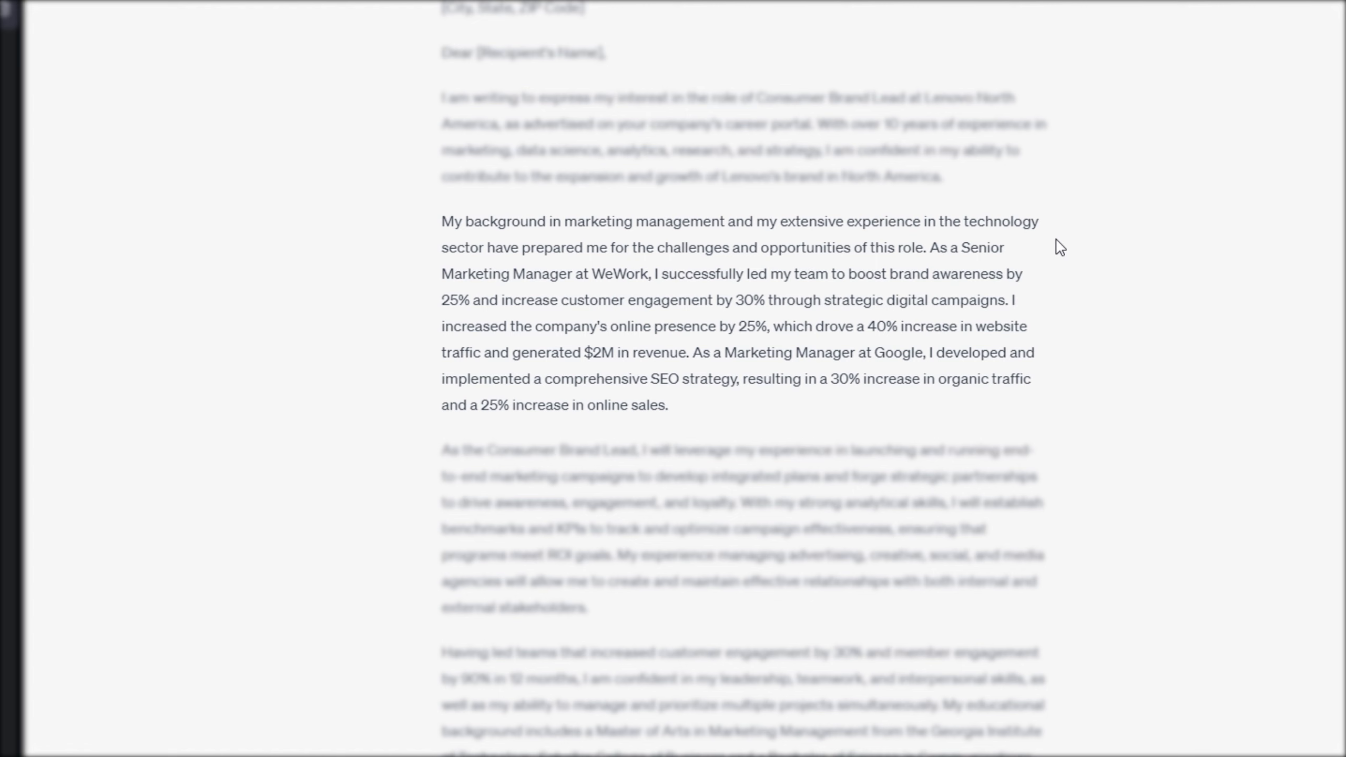
pyautogui.click(856, 447)
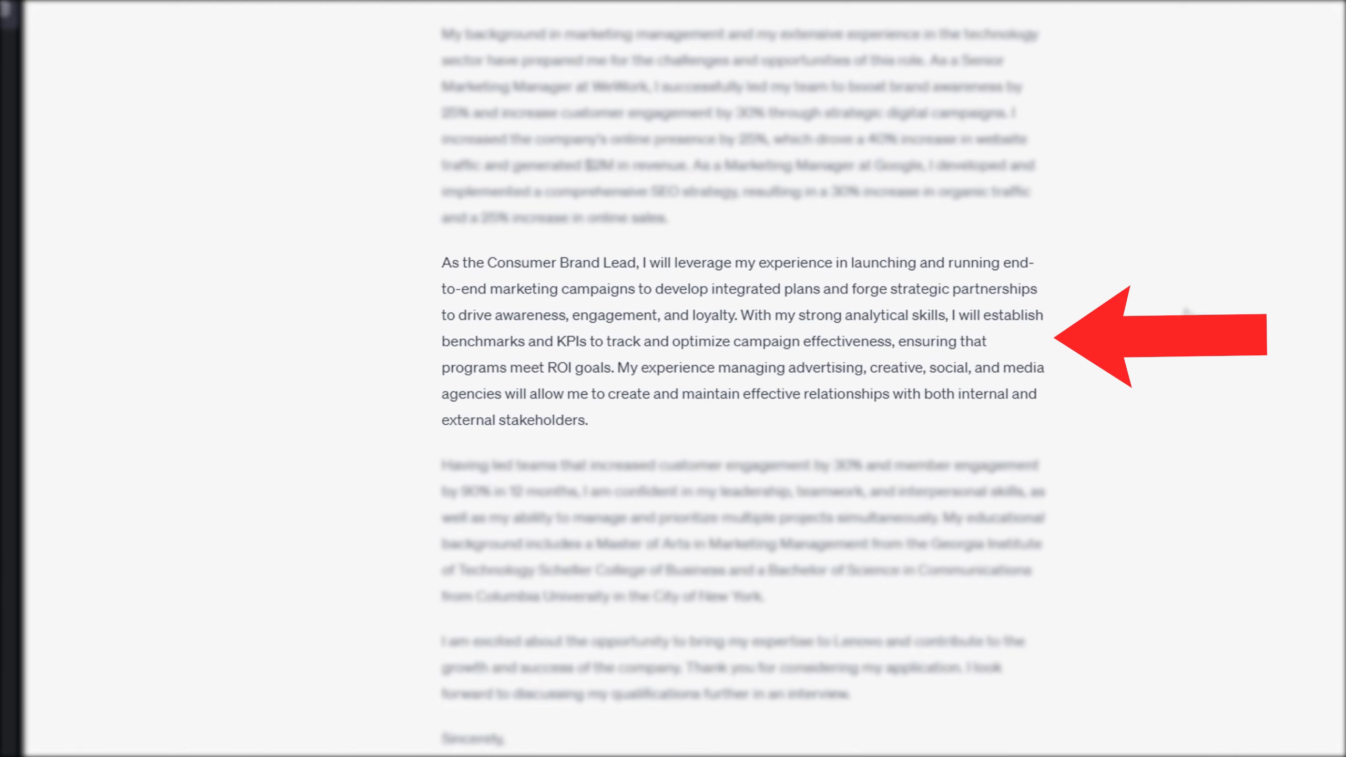
pyautogui.moveTo(1129, 232)
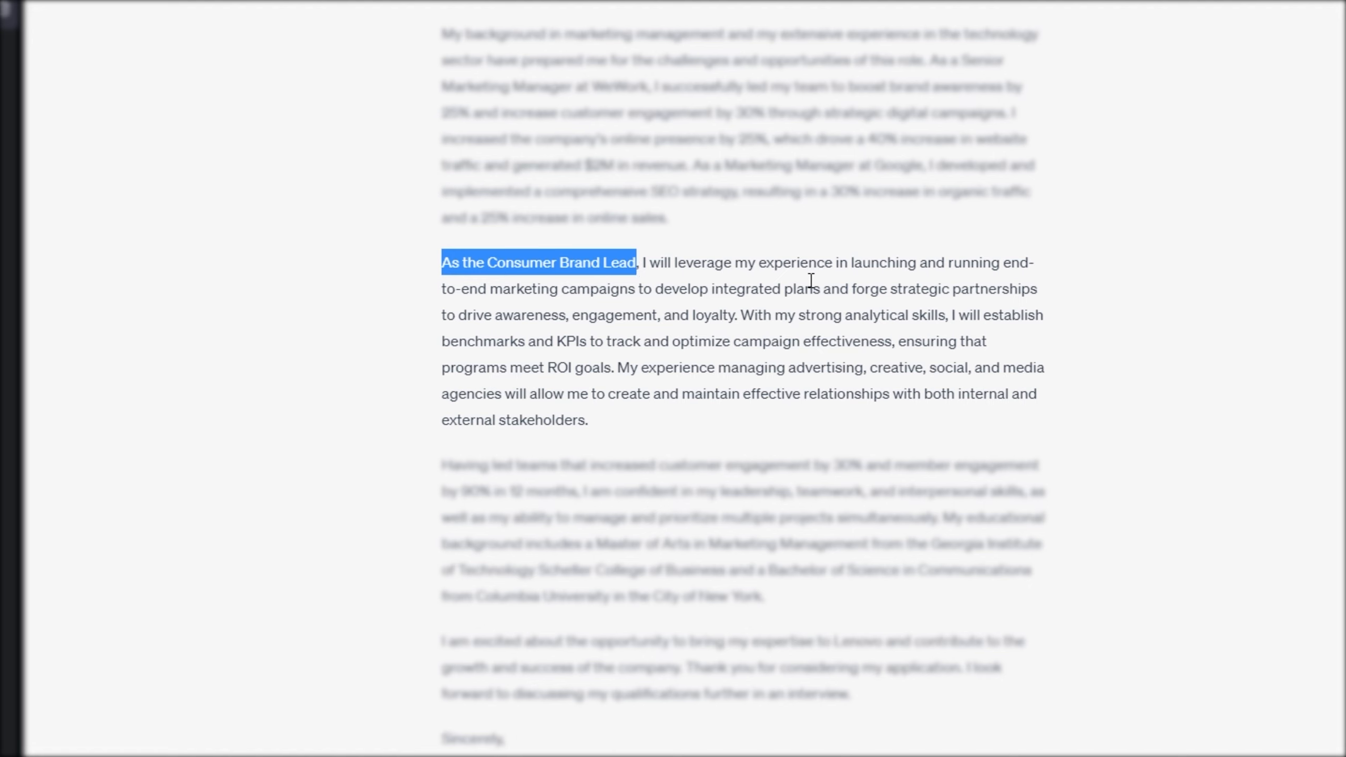
pyautogui.moveTo(1128, 410)
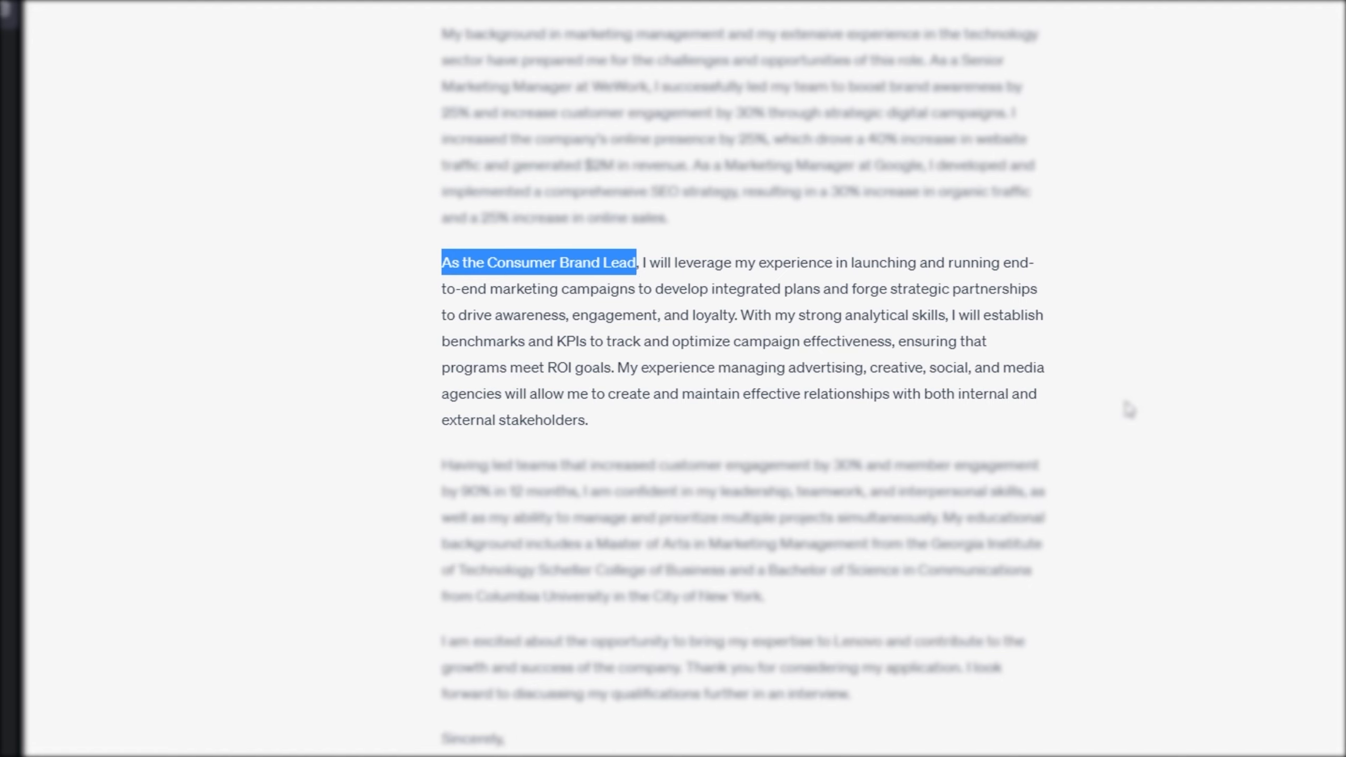
pyautogui.scroll(-3)
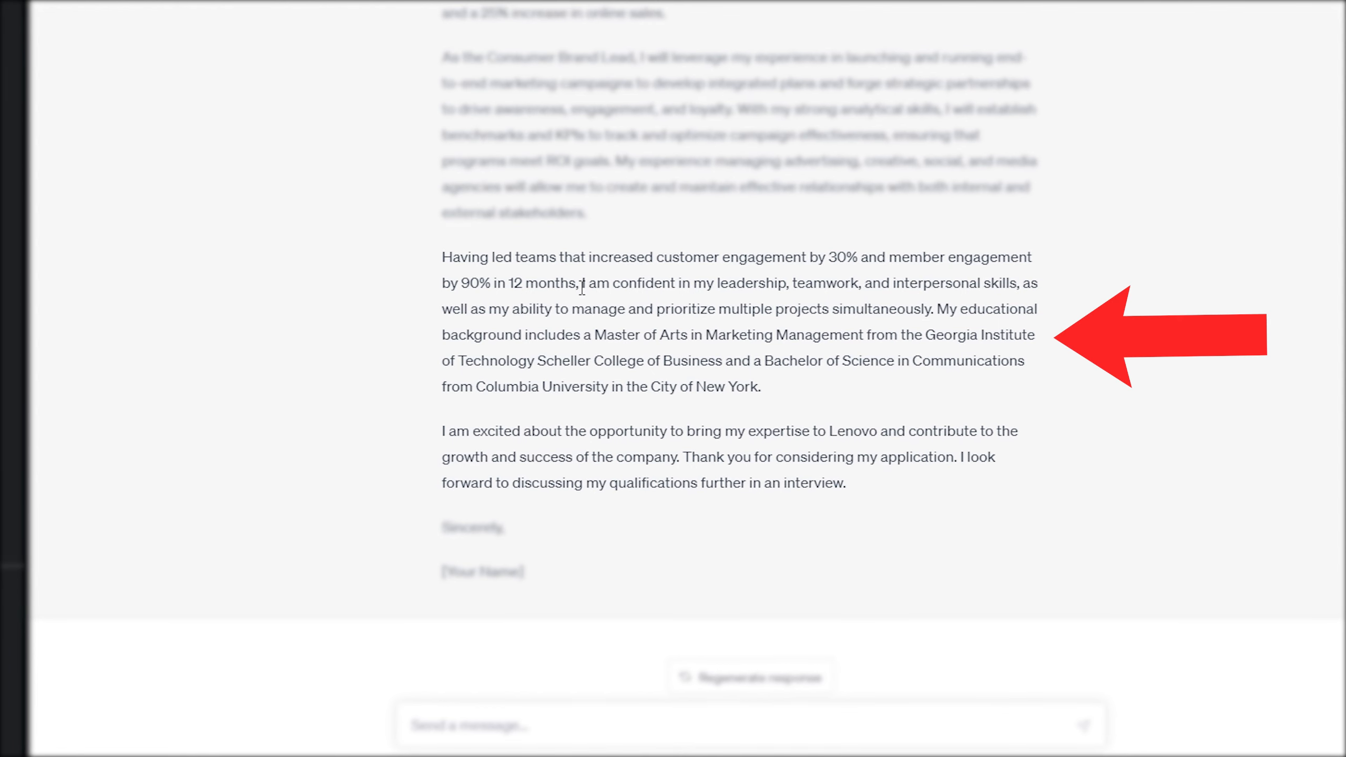
pyautogui.moveTo(578, 283); pyautogui.dragTo(1021, 282)
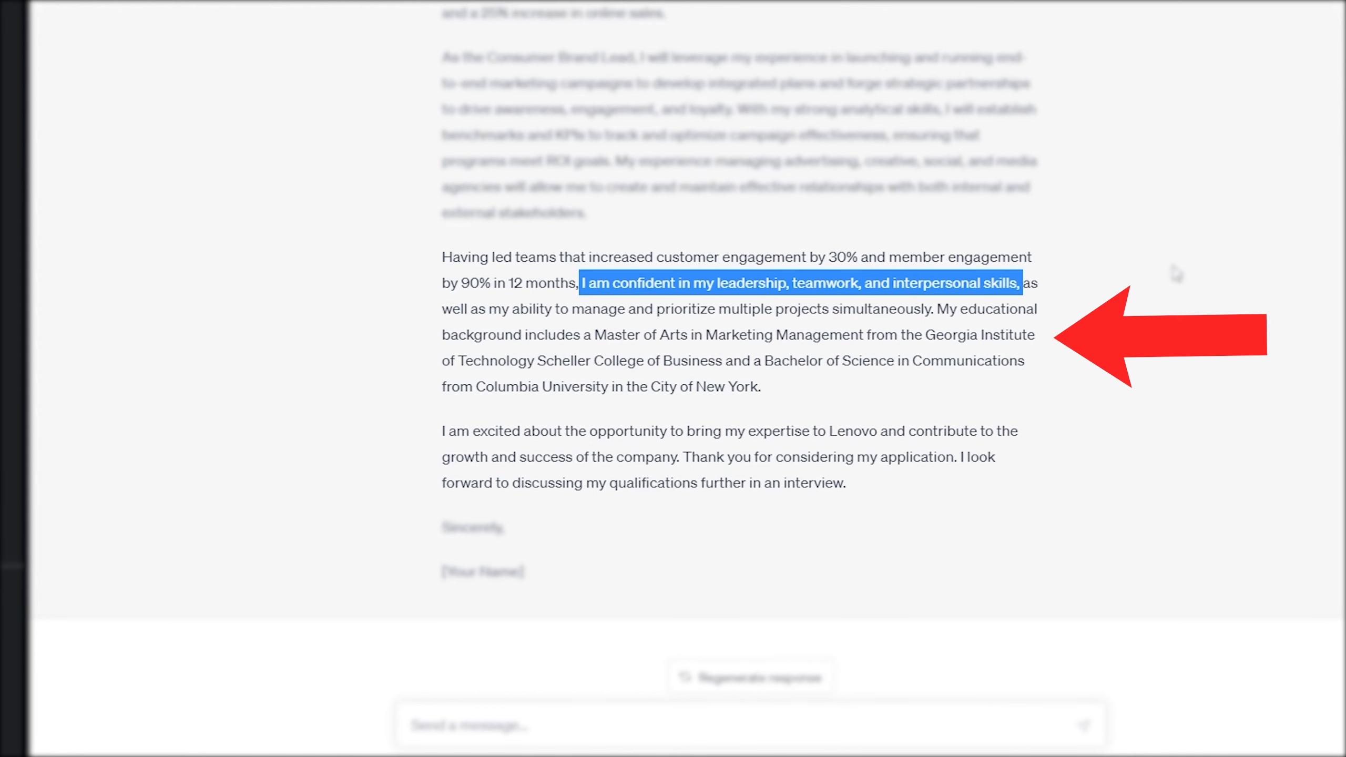
pyautogui.click(883, 384)
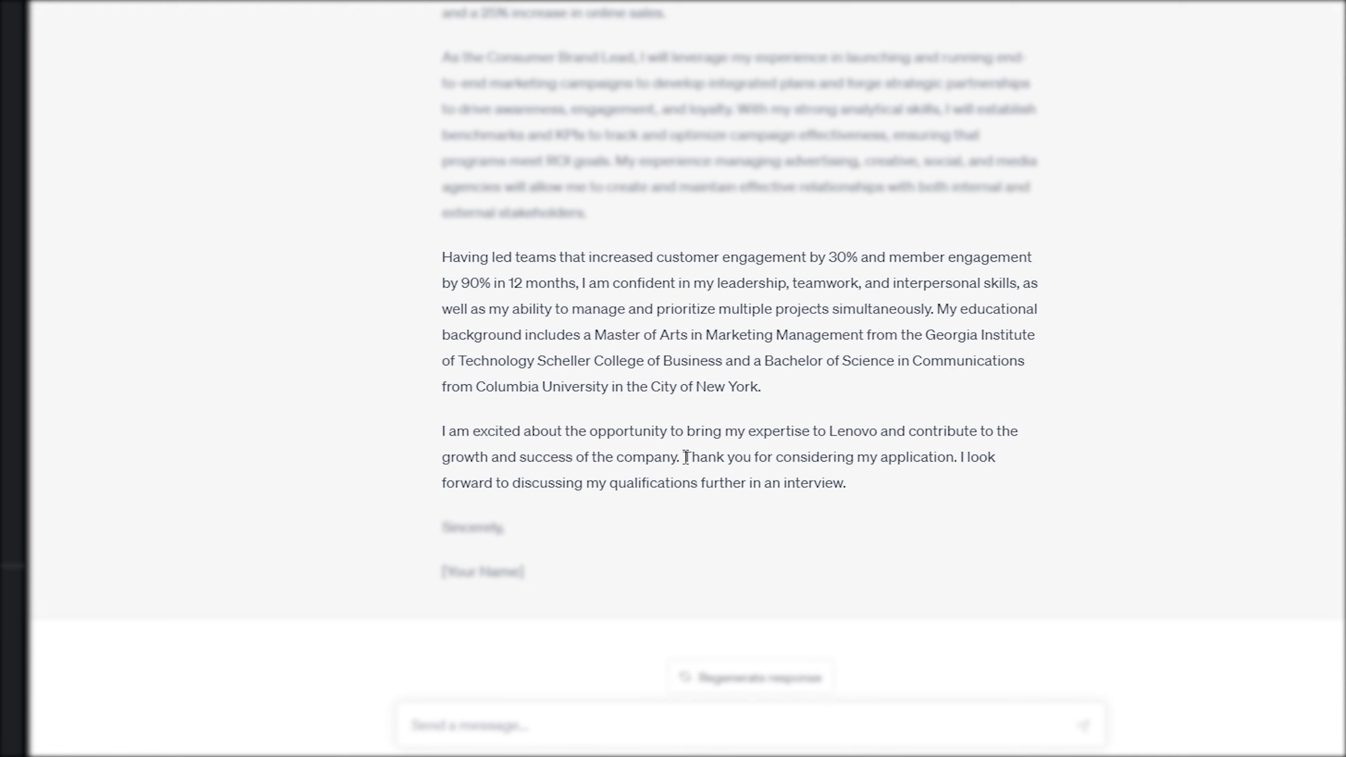
pyautogui.moveTo(684, 456); pyautogui.dragTo(844, 482)
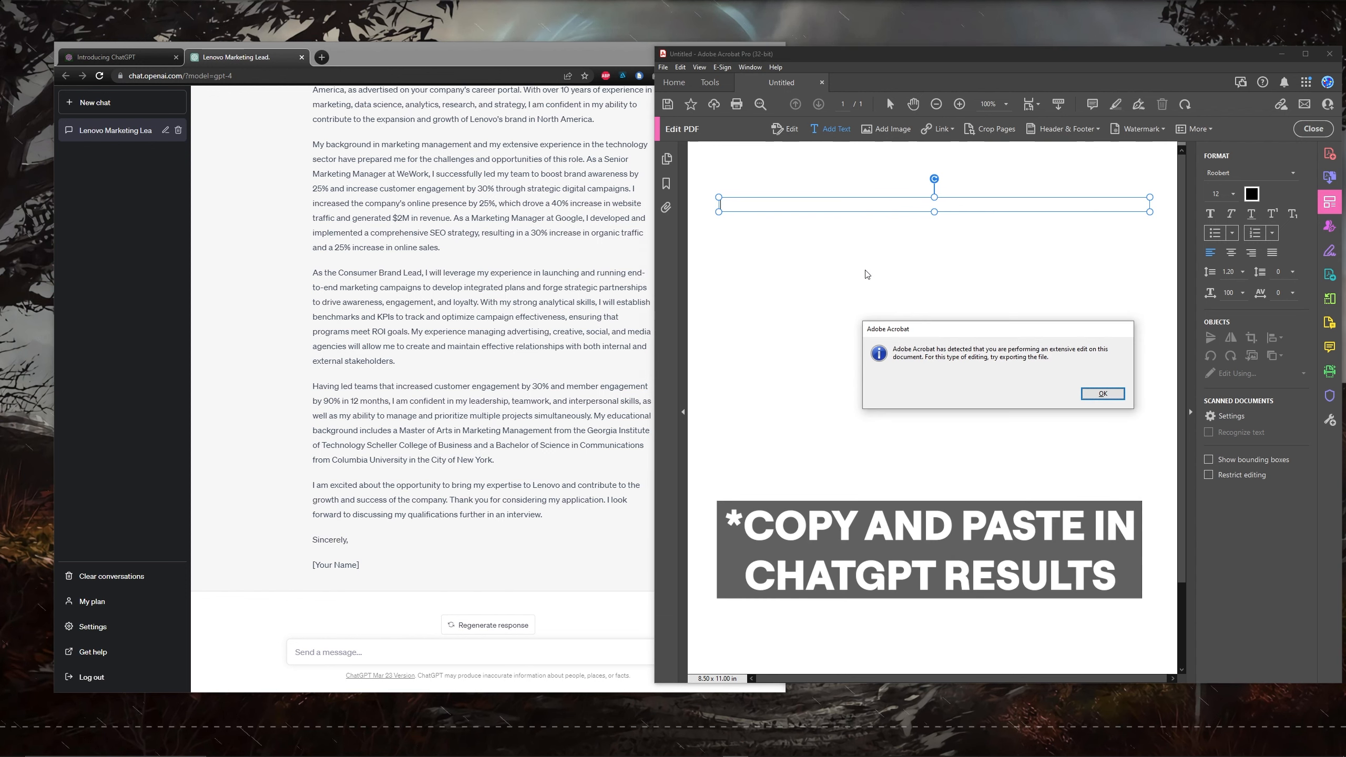
# Step: Dismiss Acrobat's extensive-editing warning so the cover letter can be pasted on the page
pyautogui.click(1101, 394)
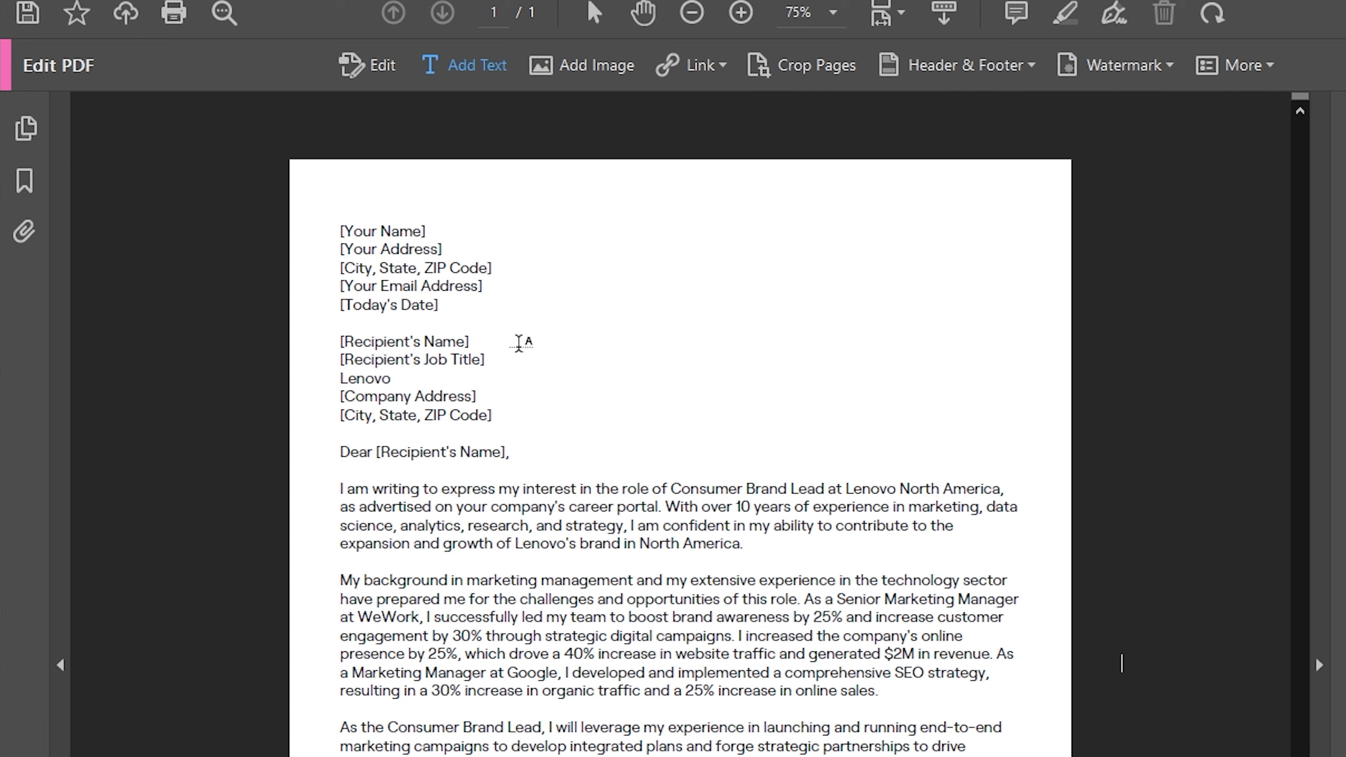
pyautogui.moveTo(546, 166)
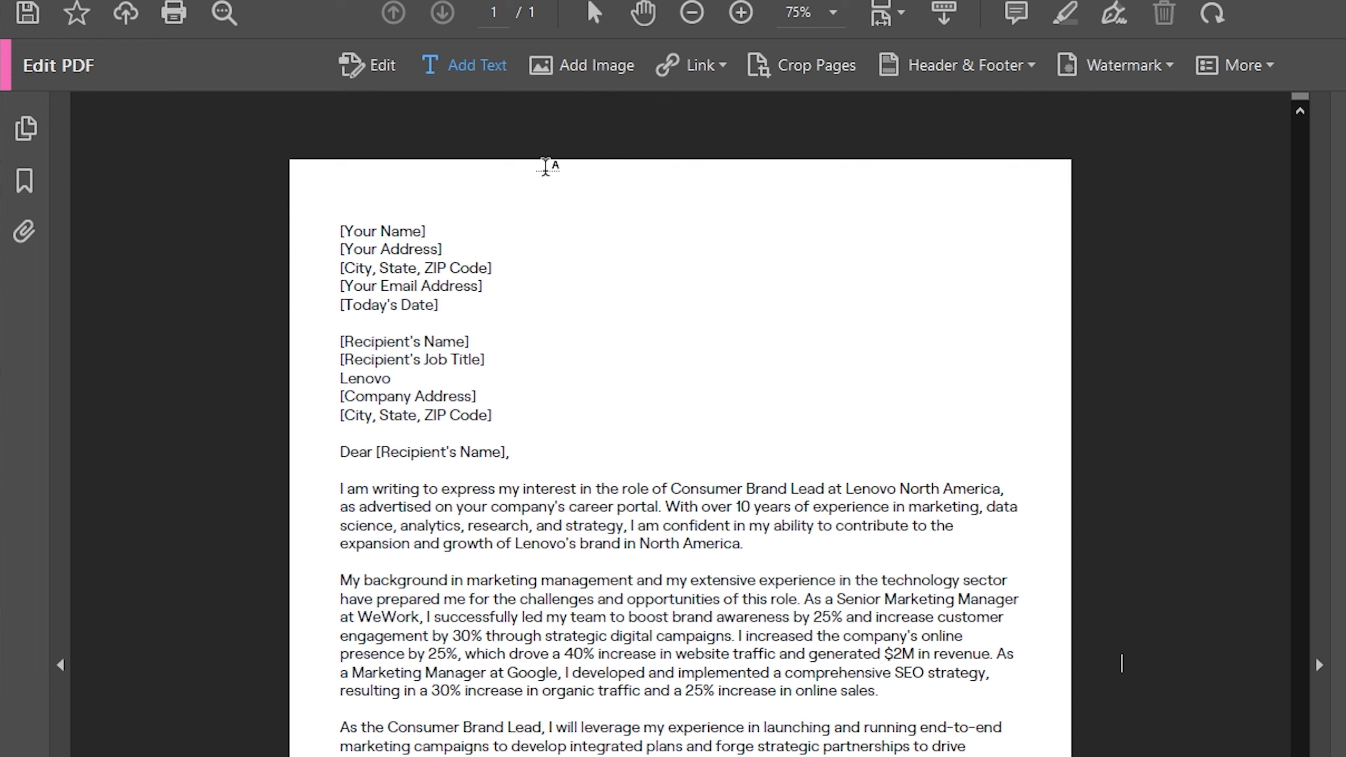
pyautogui.moveTo(656, 297)
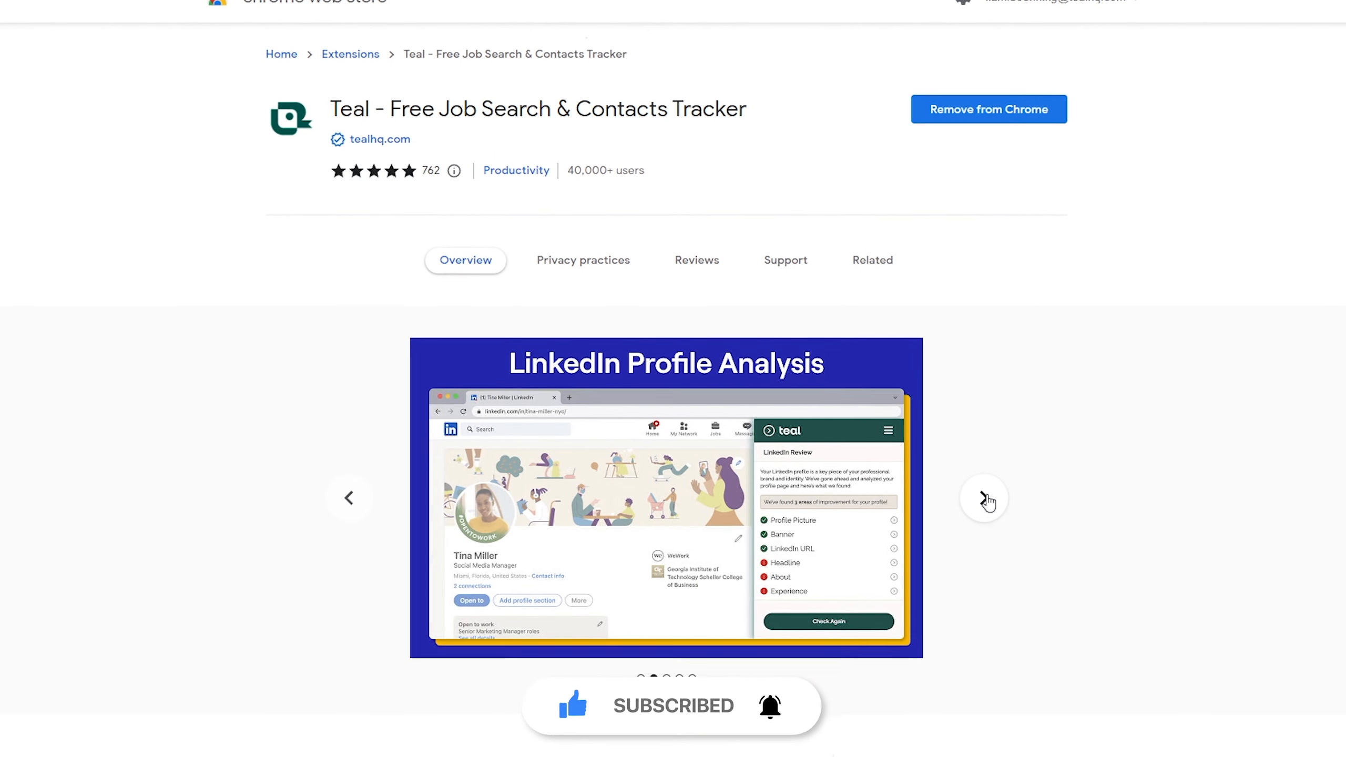
# Step: Advance the Teal extension's screenshot carousel to the Save Contacts image
pyautogui.click(988, 497)
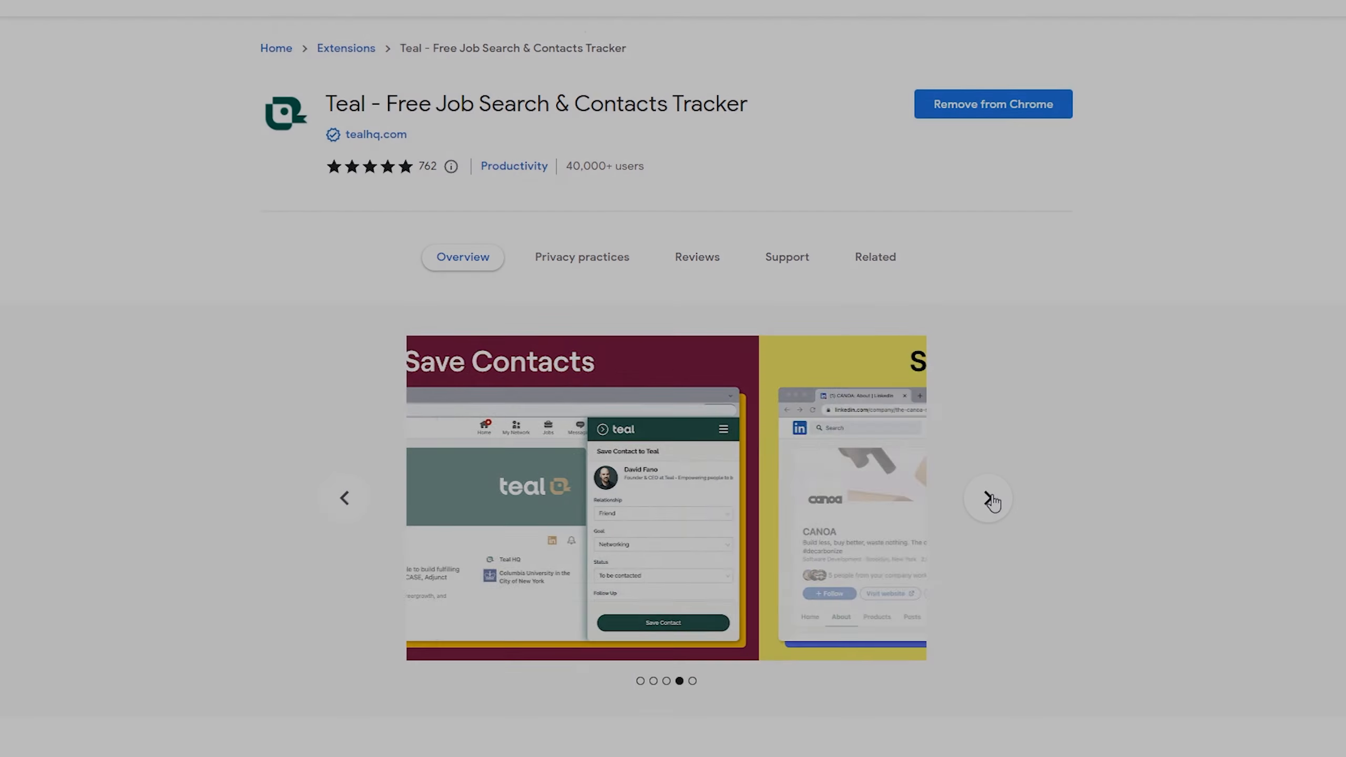